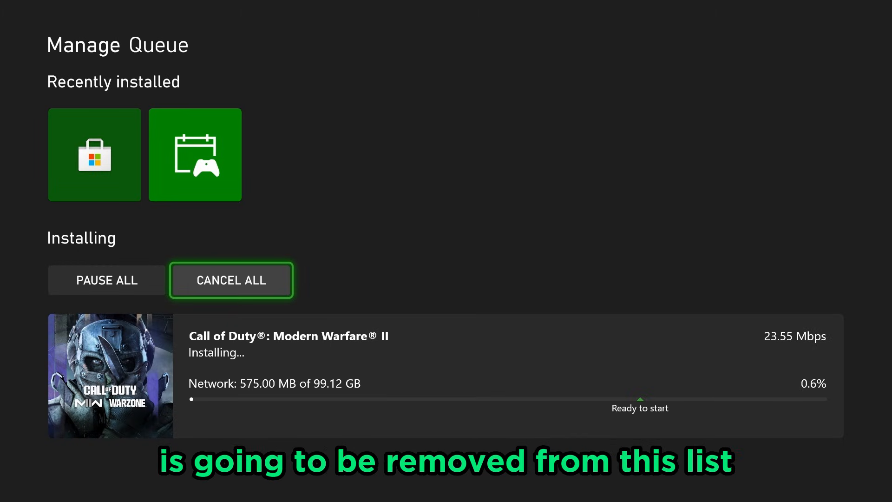
Cancel all downloads in Manage Queue and confirm clearing the whole queue
left_click(232, 280)
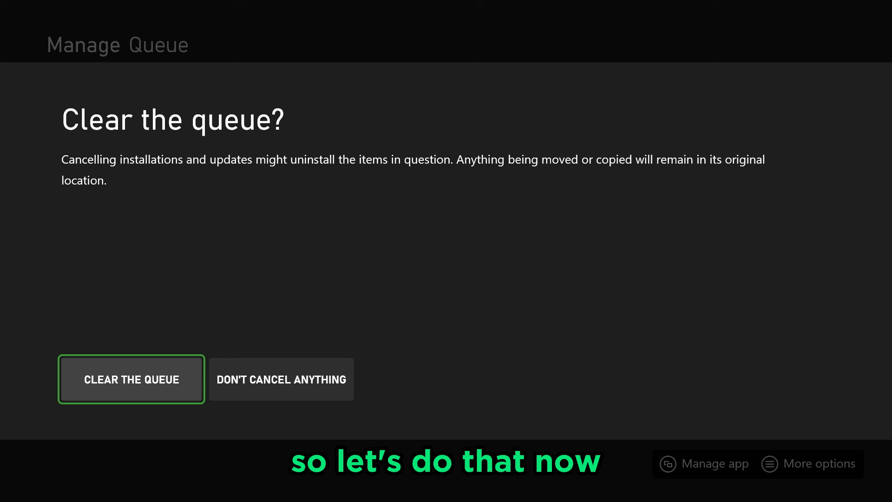
left_click(131, 379)
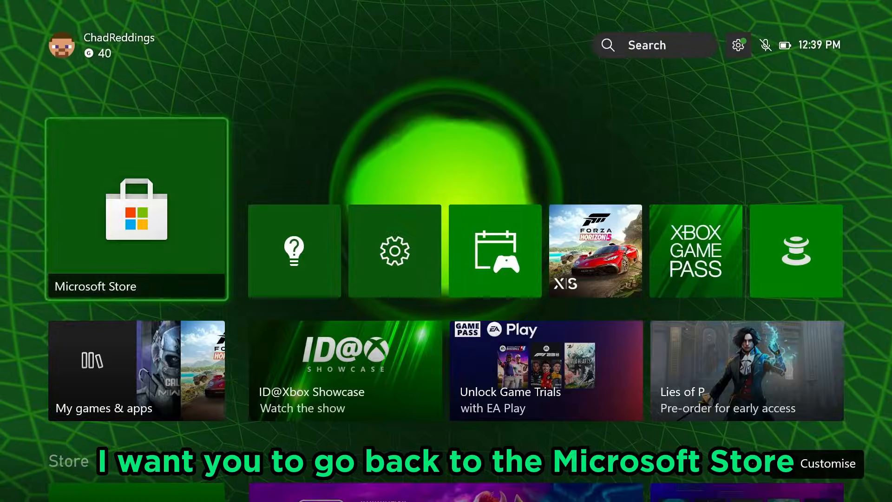
Go from Home into the Microsoft Store to reach the Call of Duty: Warzone page
left_click(137, 211)
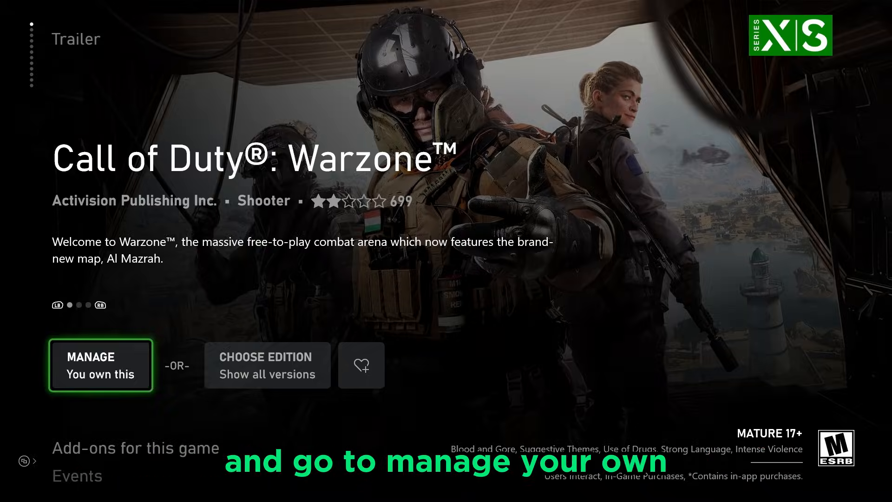
Reinstall the Modern Warfare II base game via Manage so it queues at 0.0%
left_click(100, 366)
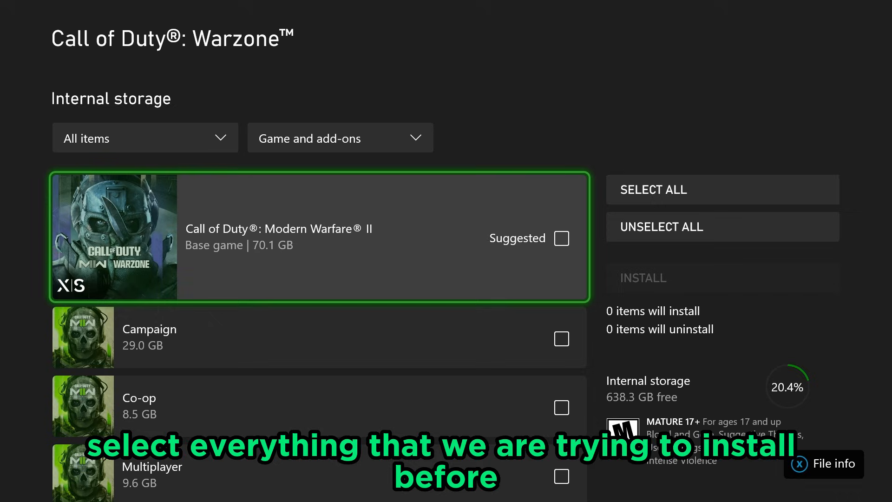
left_click(562, 238)
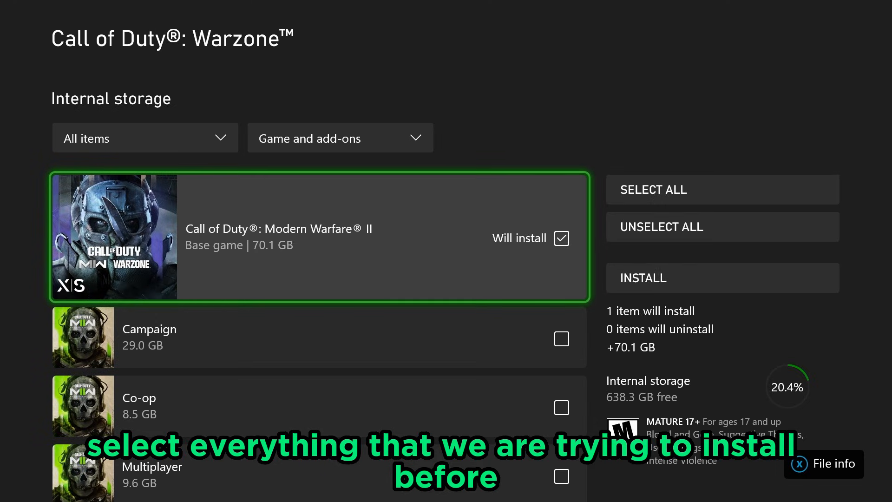
mouse_move(721, 278)
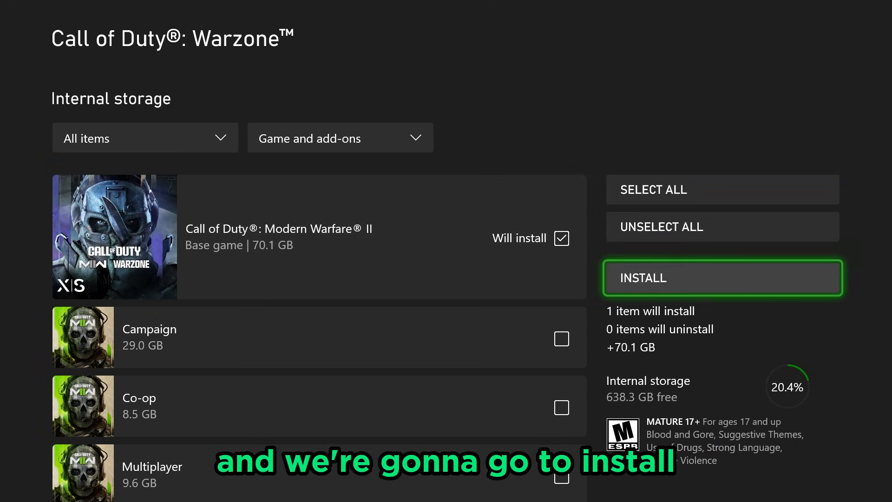
left_click(722, 278)
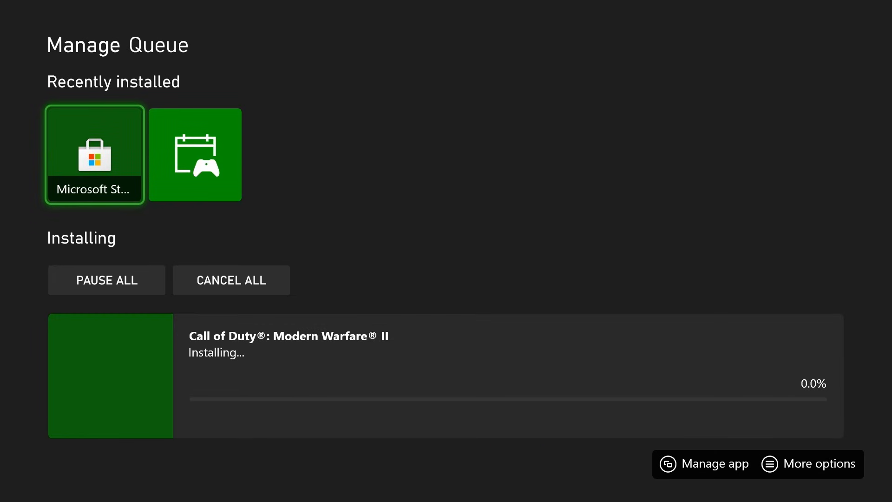